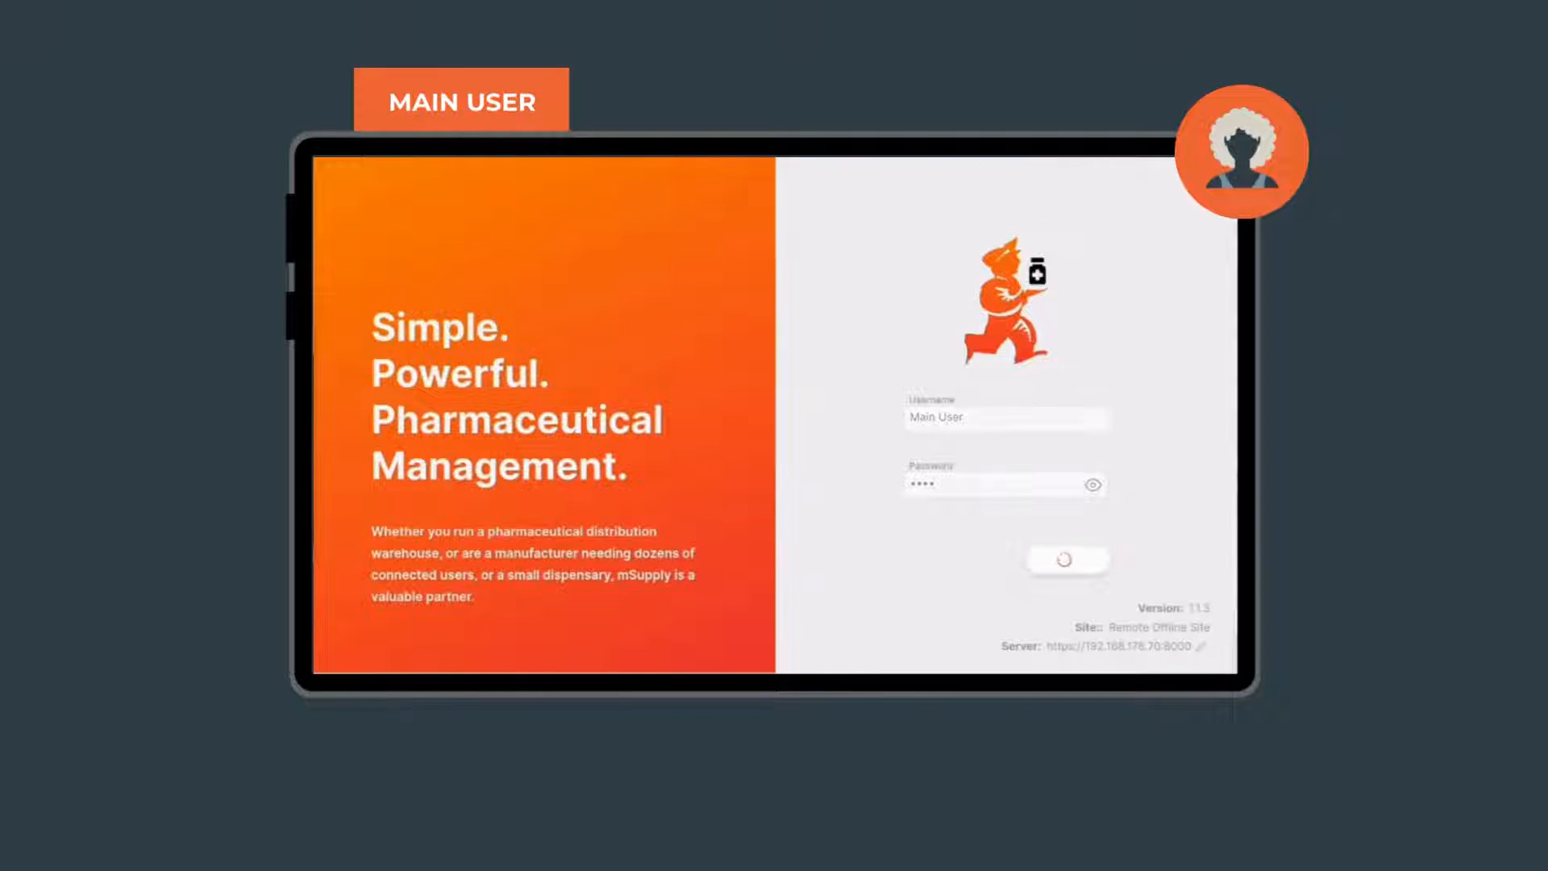
# Log in as Main User and open the Internal Orders list
pyautogui.click(1066, 559)
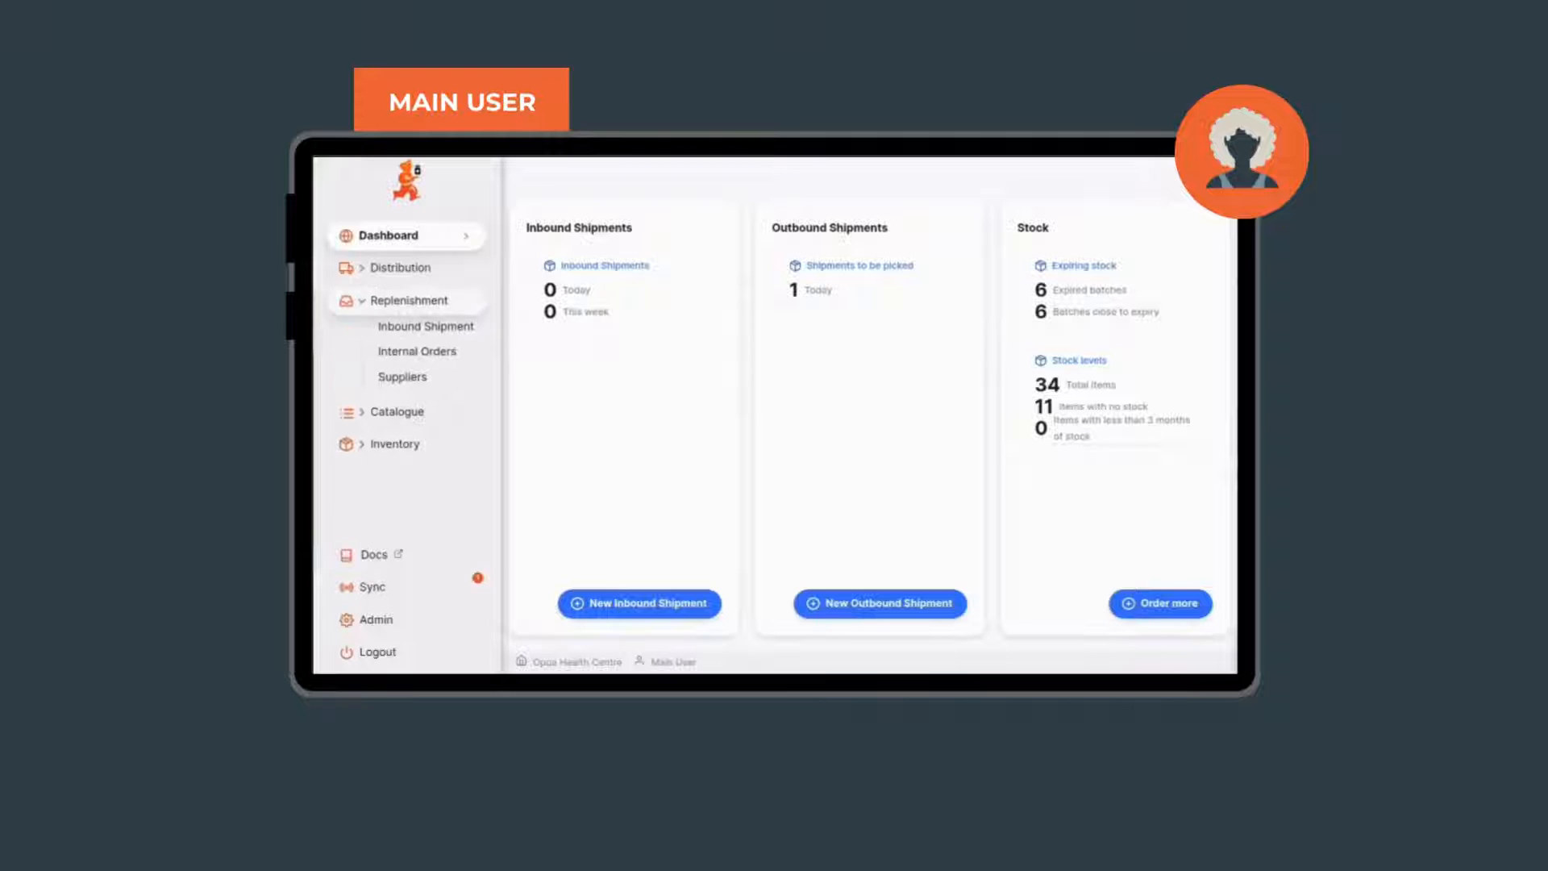
pyautogui.click(417, 351)
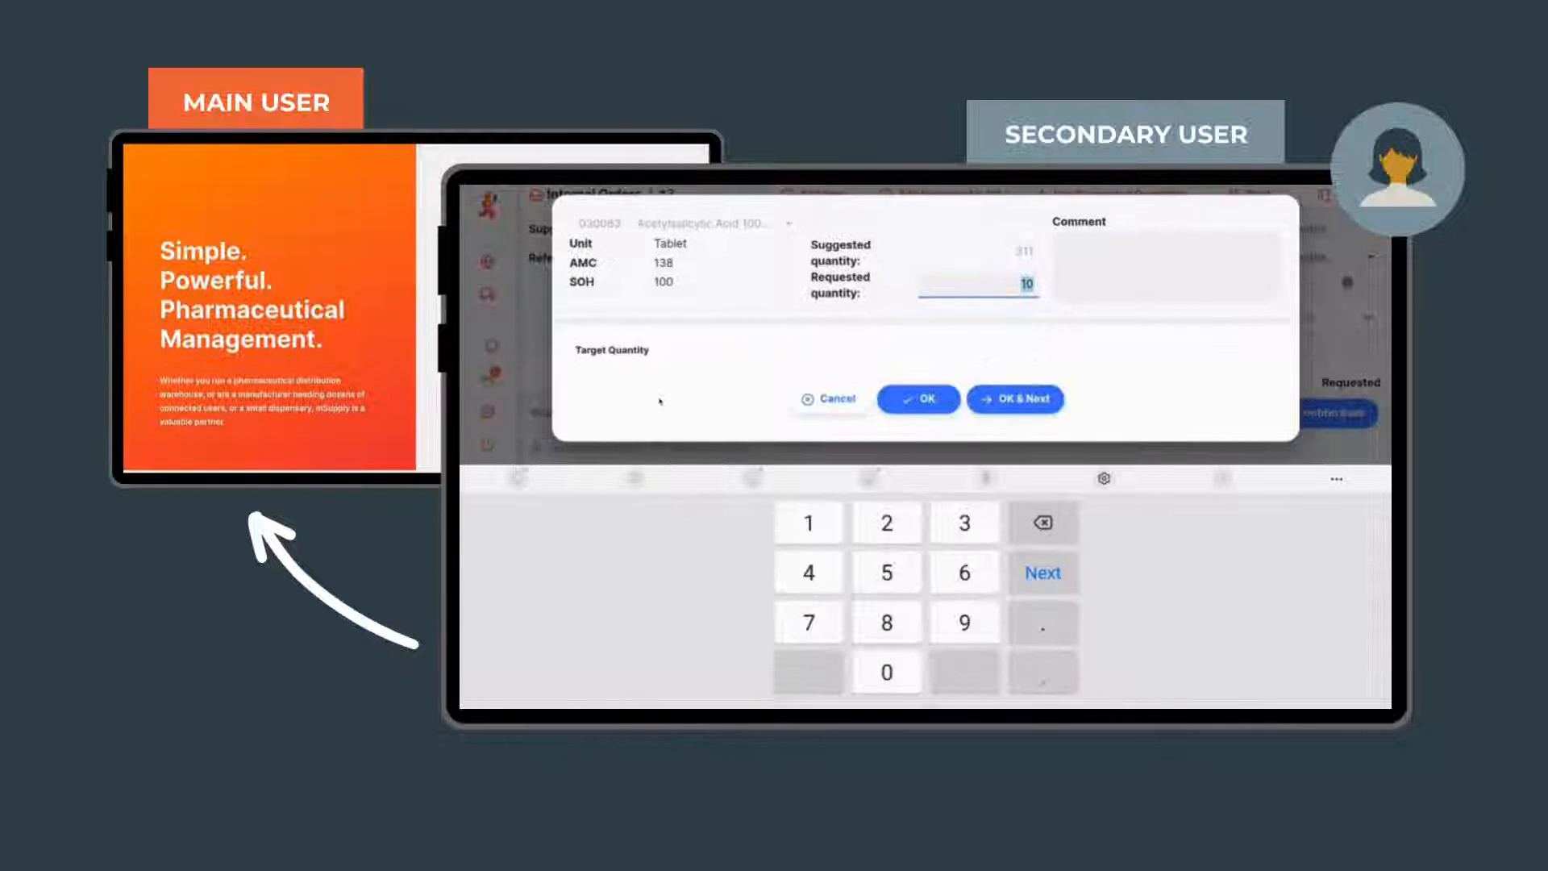
# Set Acetylsalicylic Acid's requested quantity on order #3 to 10 and confirm
pyautogui.doubleClick(1028, 284)
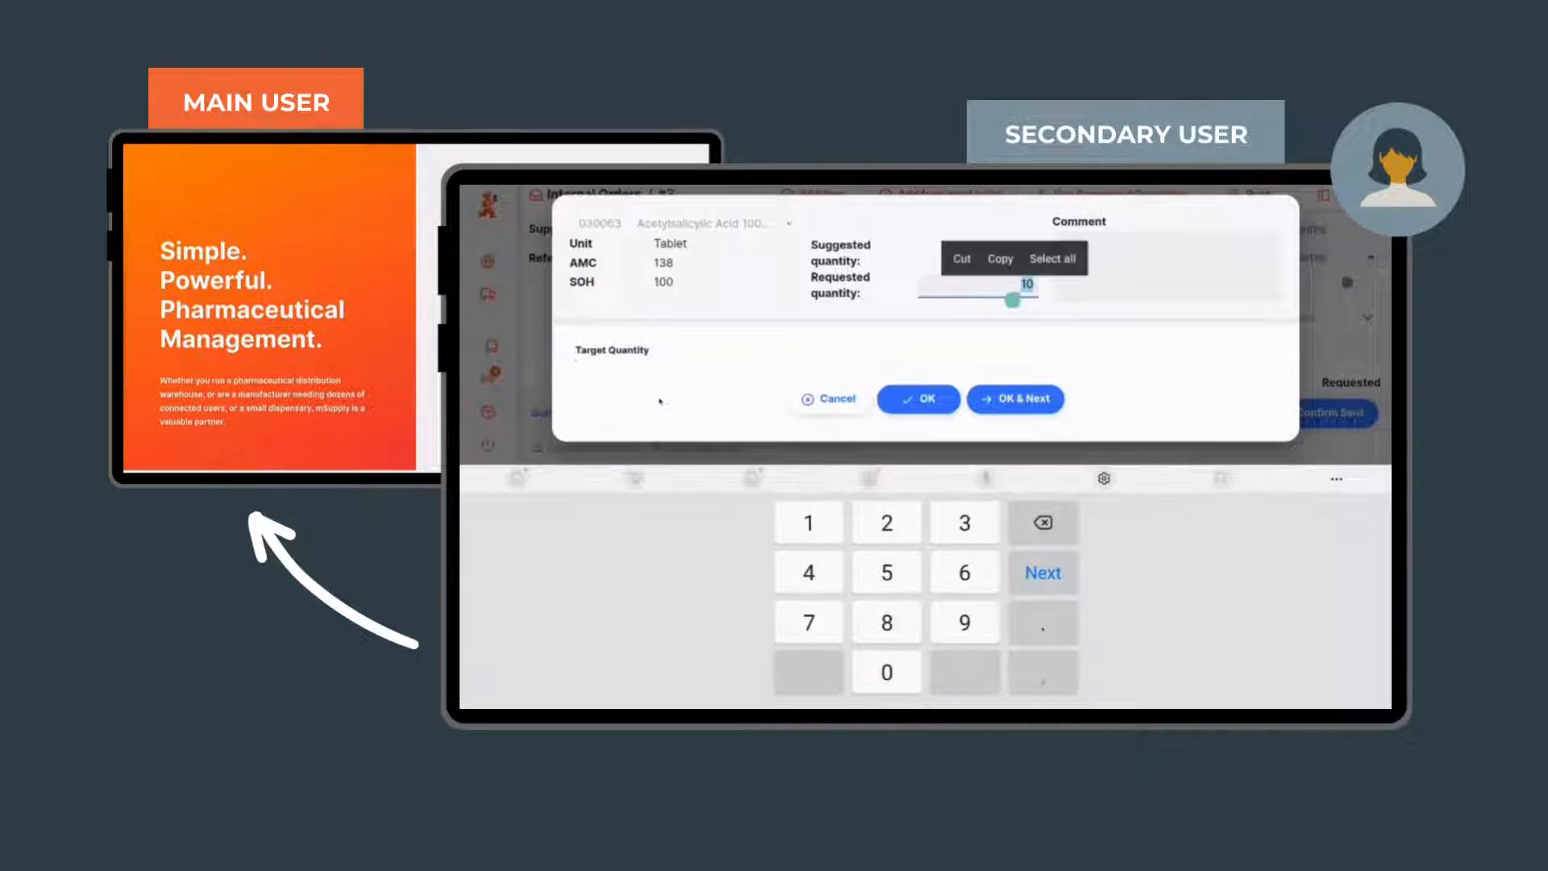
pyautogui.click(917, 397)
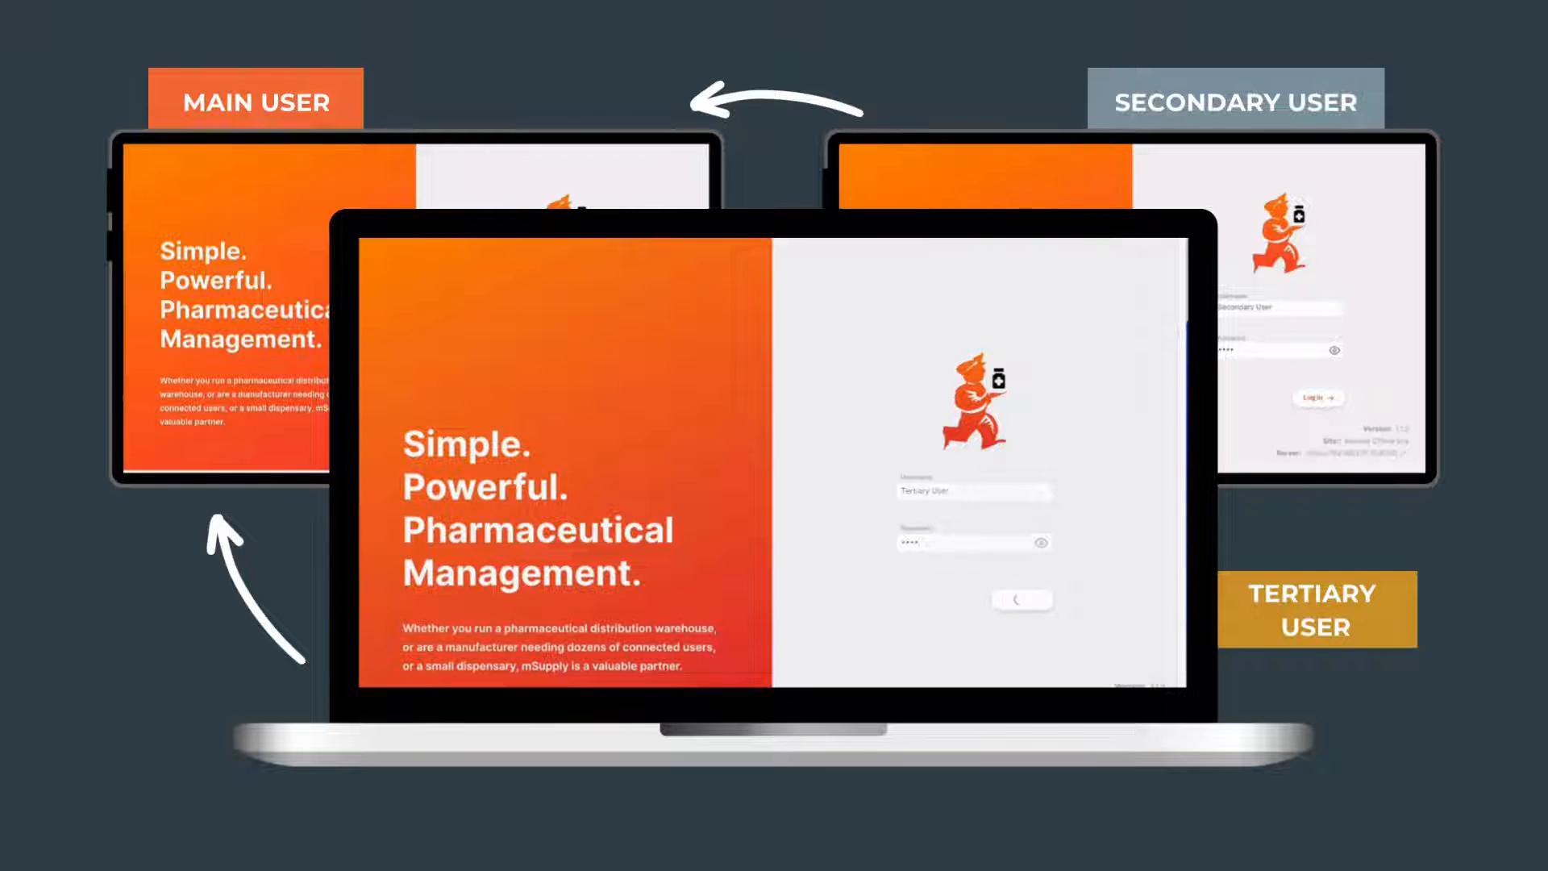
# Log in as Tertiary User and open order #3's Acetylsalicylic Acid line, requesting 20
pyautogui.click(1023, 599)
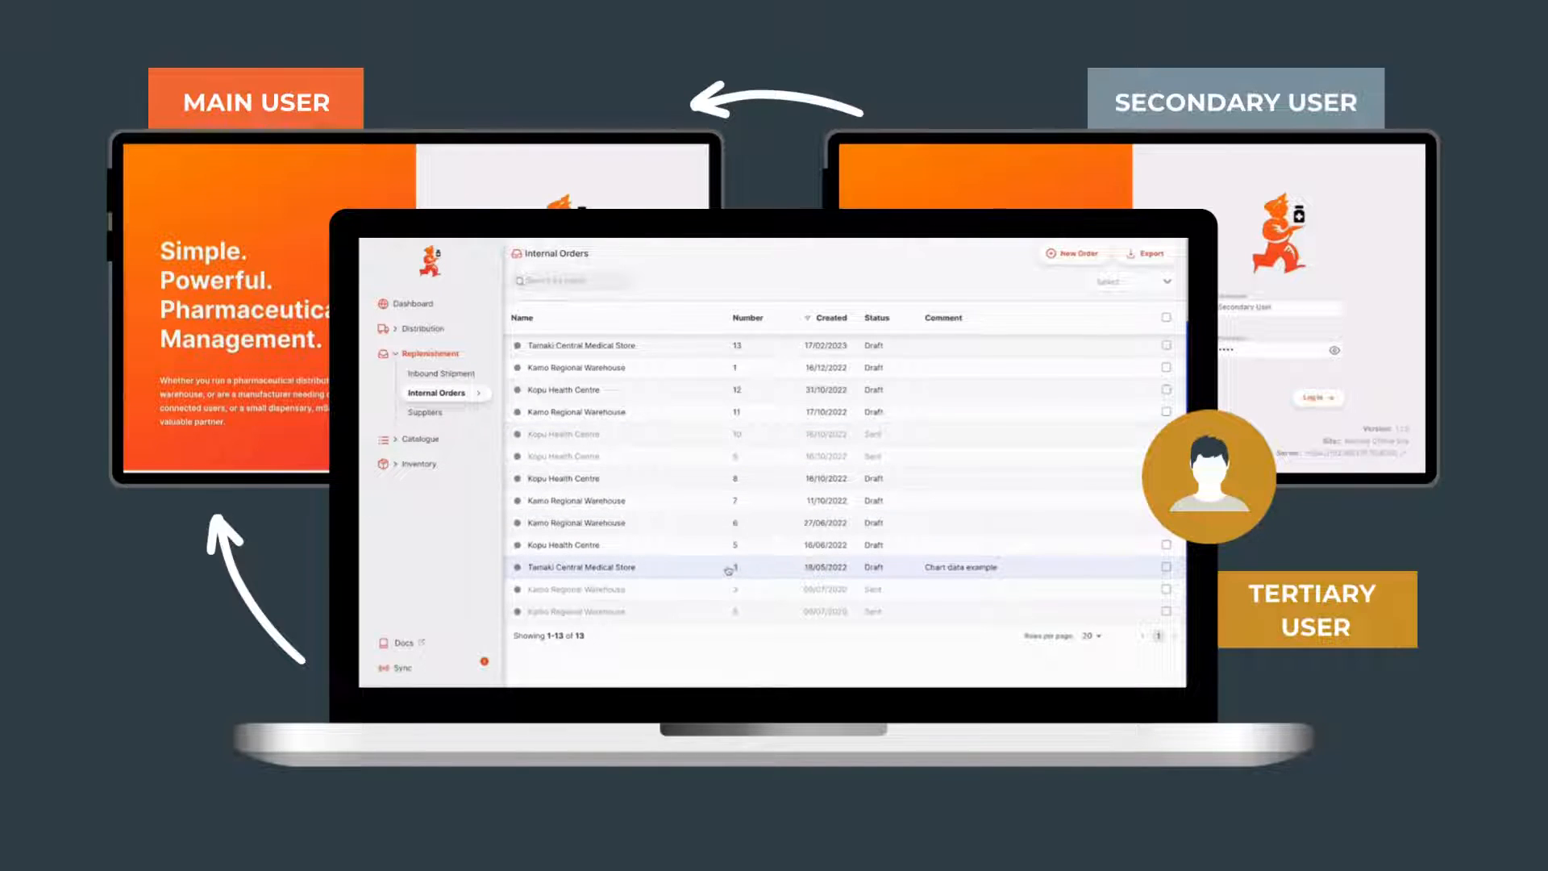
pyautogui.click(580, 567)
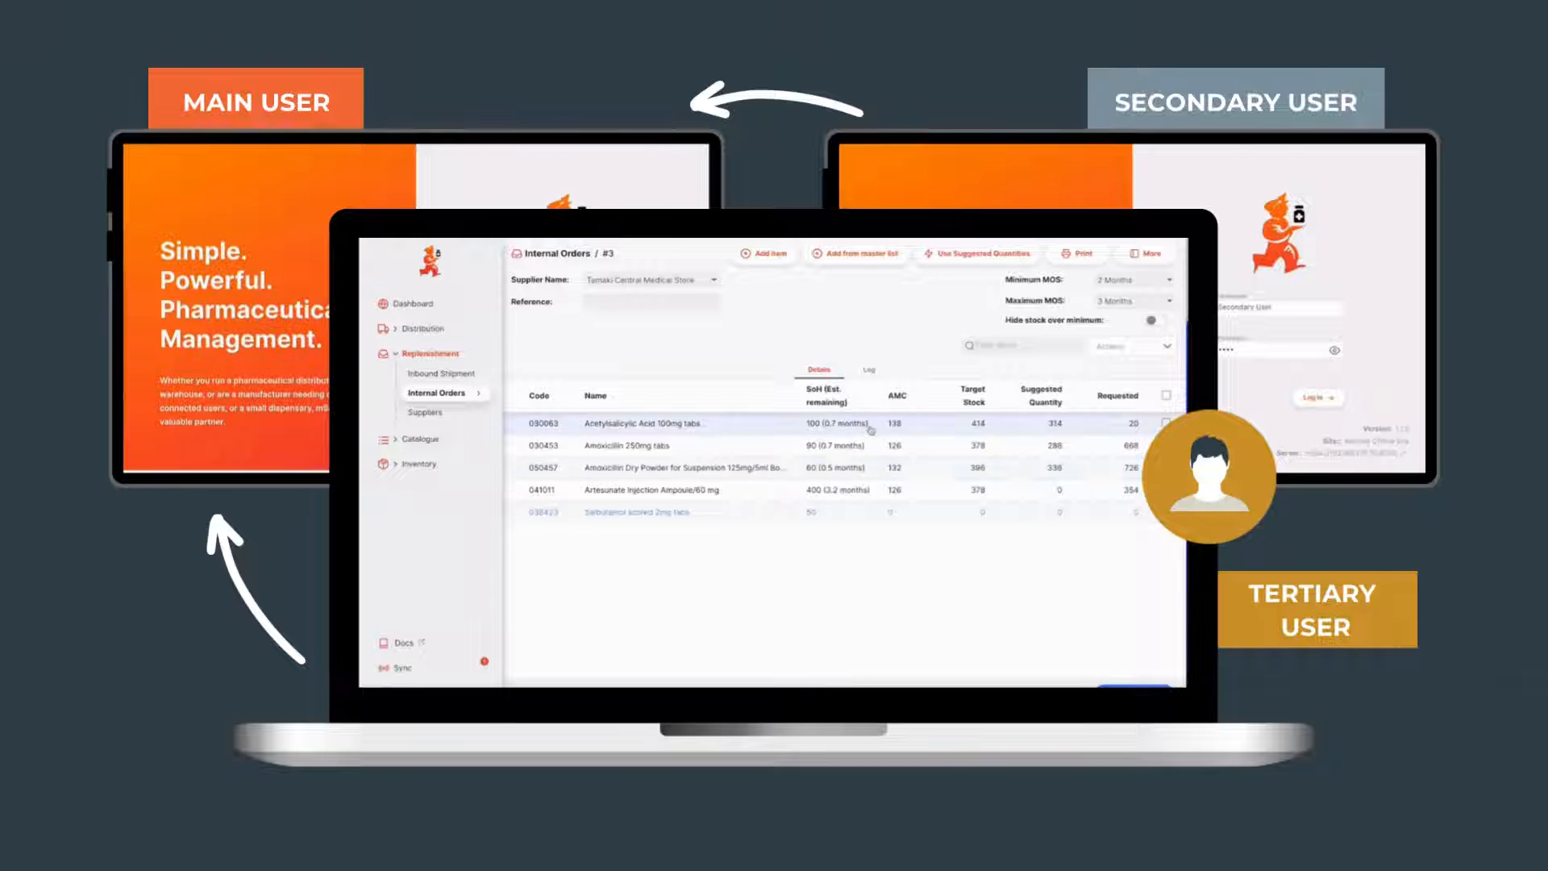
pyautogui.click(645, 422)
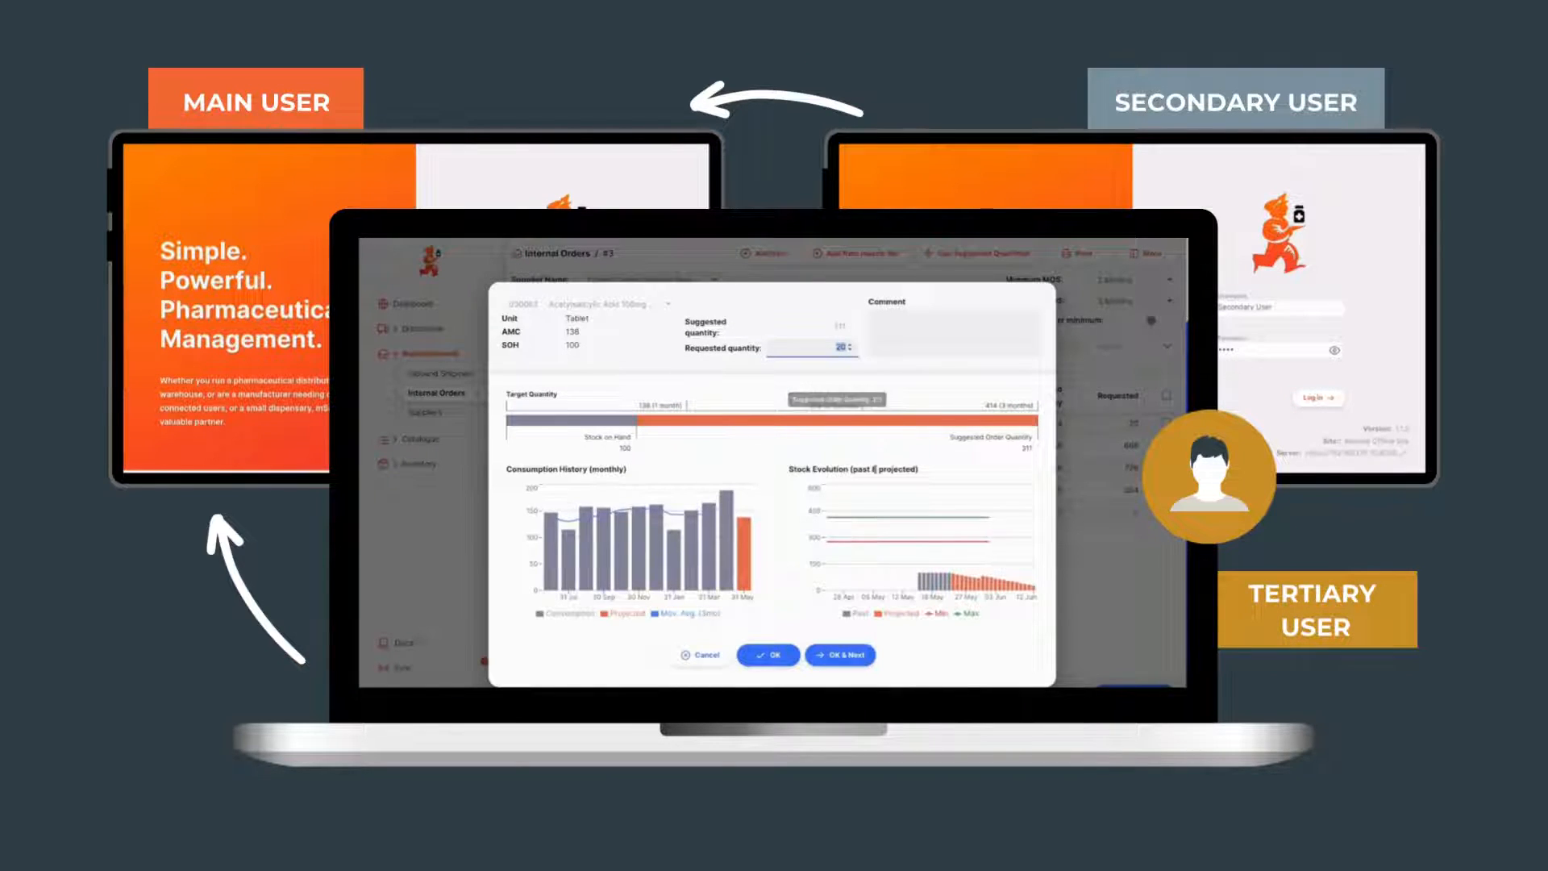